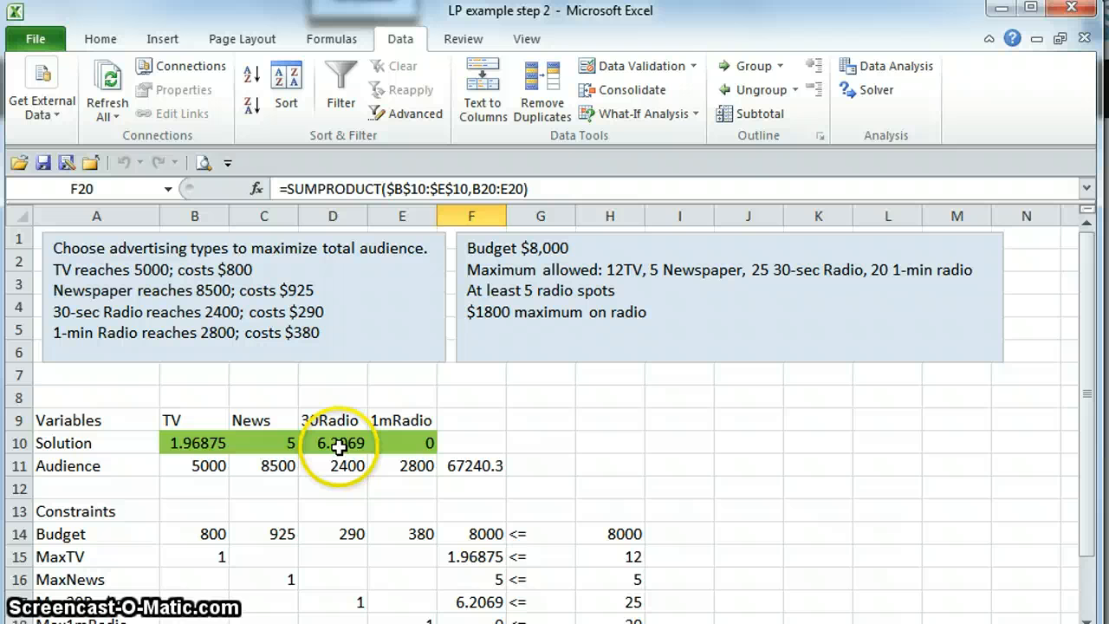
mouse_move(419, 454)
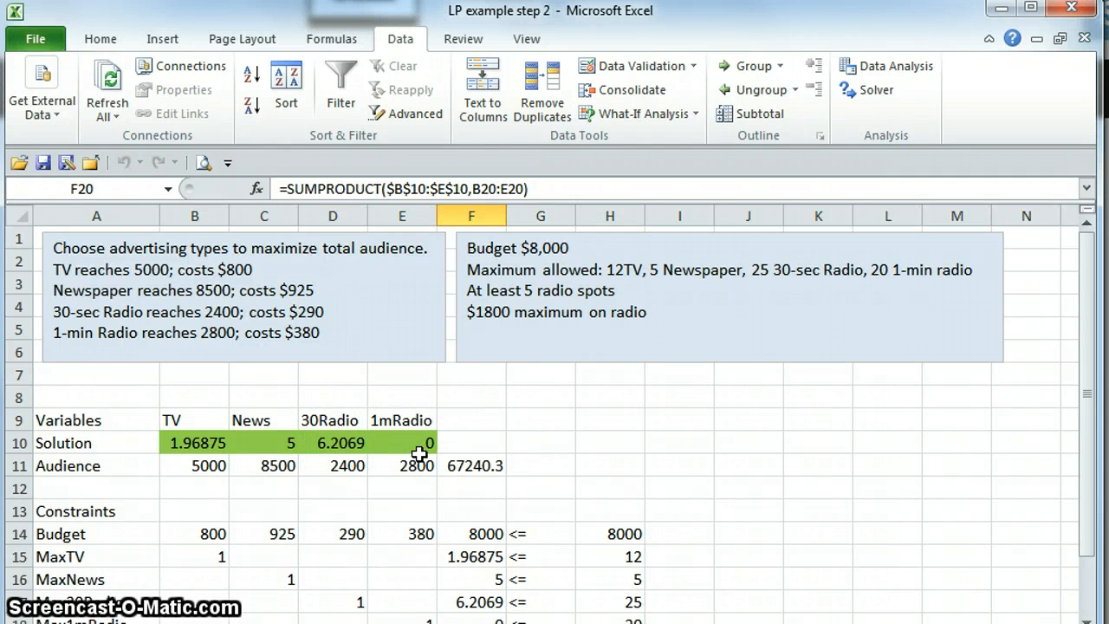
mouse_move(437, 449)
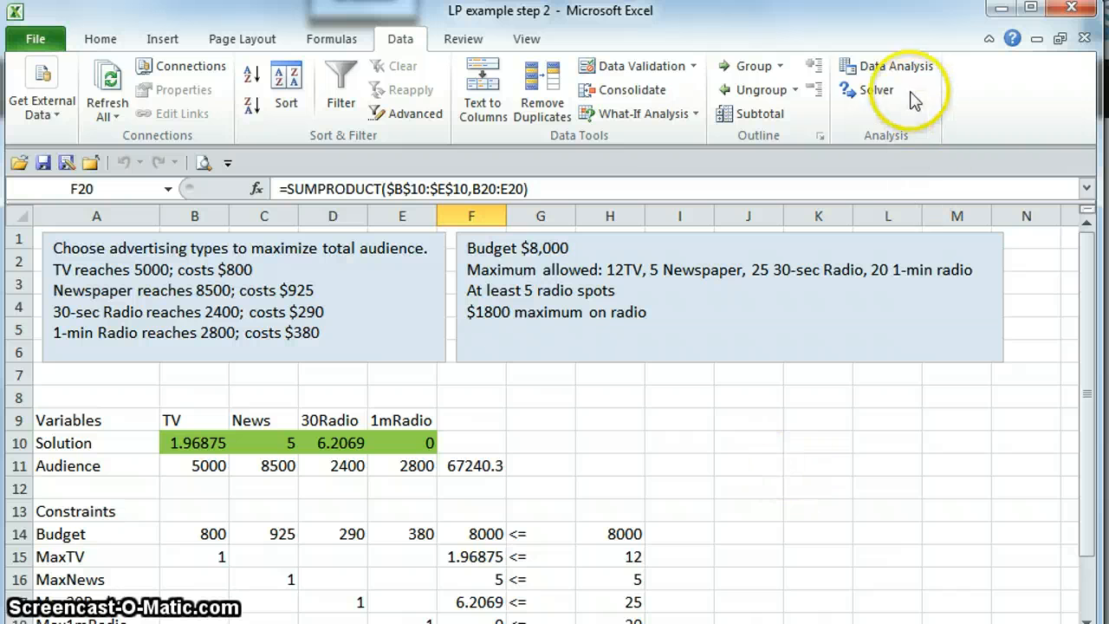
Launch Solver from the Data ribbon to review the advertising model's setup.
left_click(877, 90)
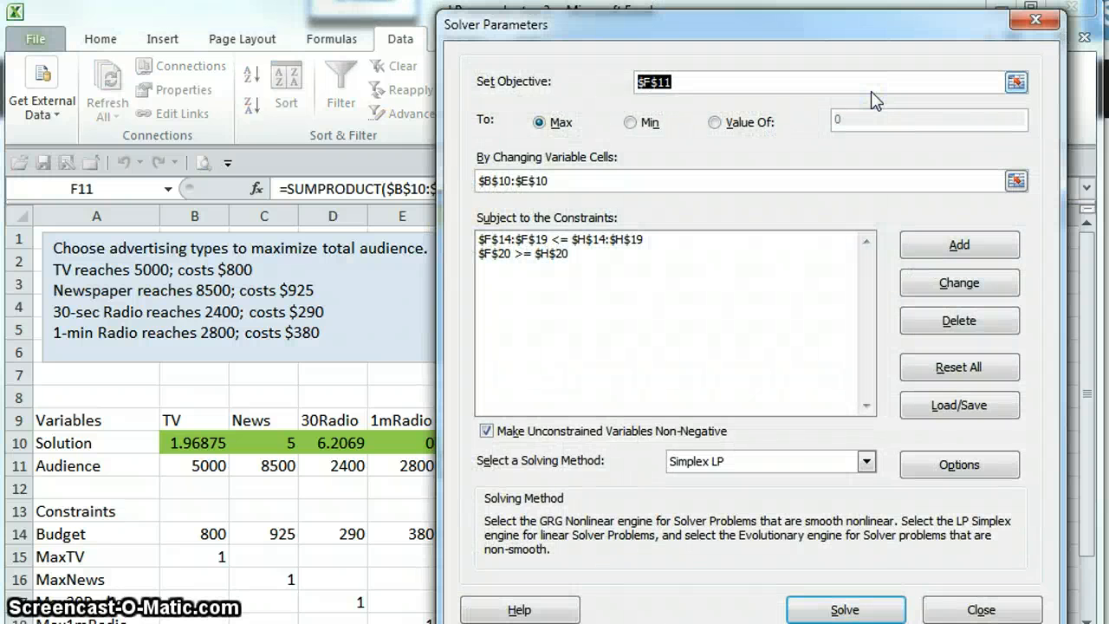
mouse_move(830, 42)
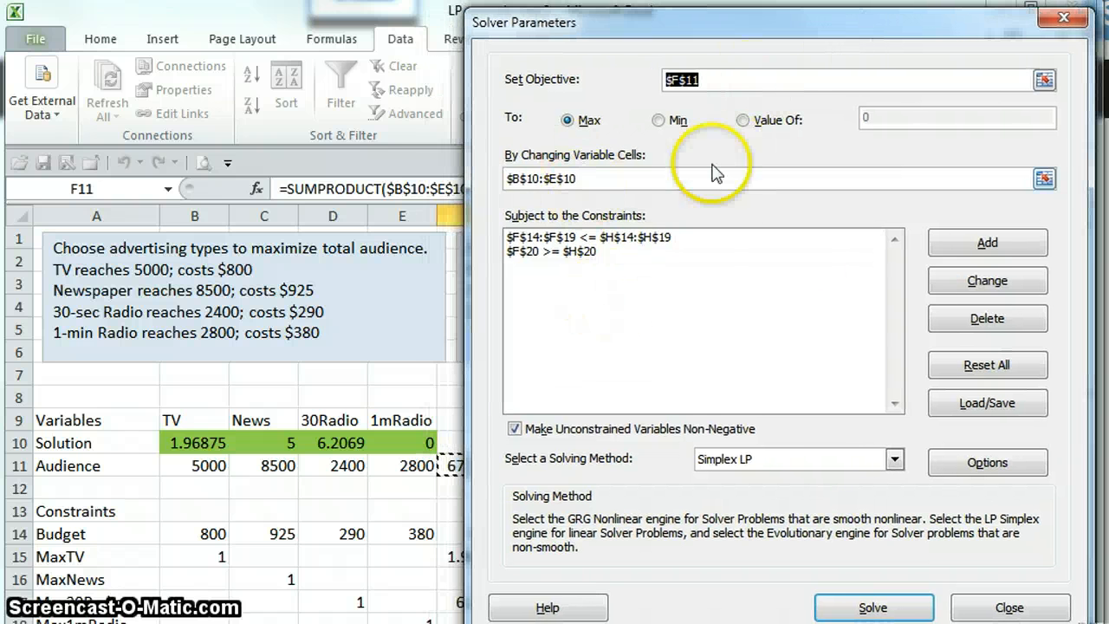
mouse_move(683, 316)
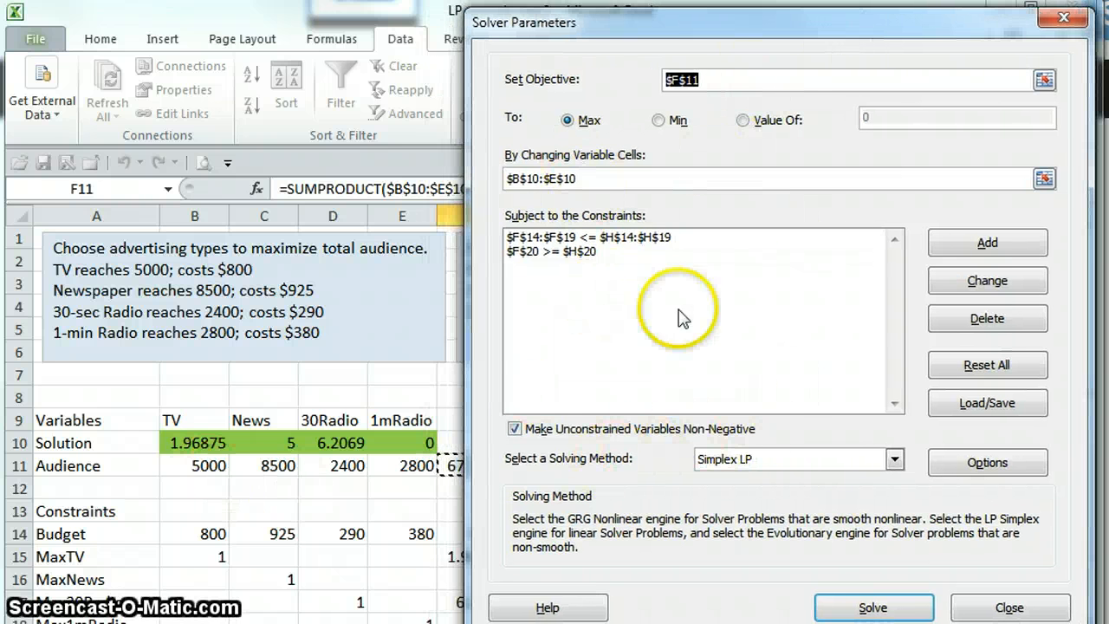
mouse_move(801, 359)
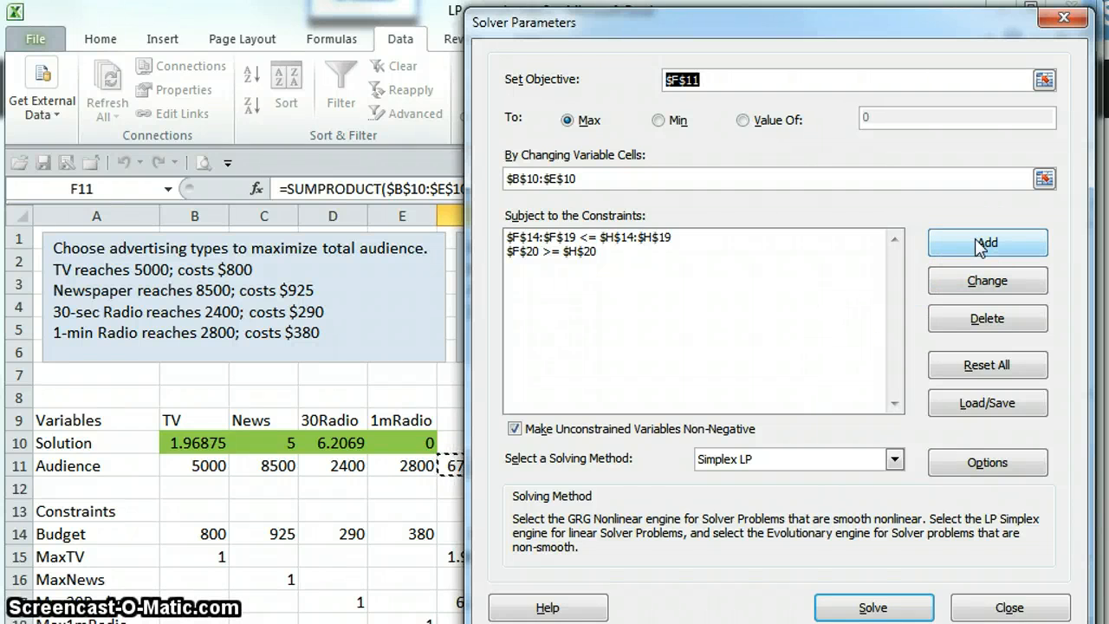
Add a constraint requiring decision cells $B$10:$E$10 to be int (whole numbers).
left_click(988, 242)
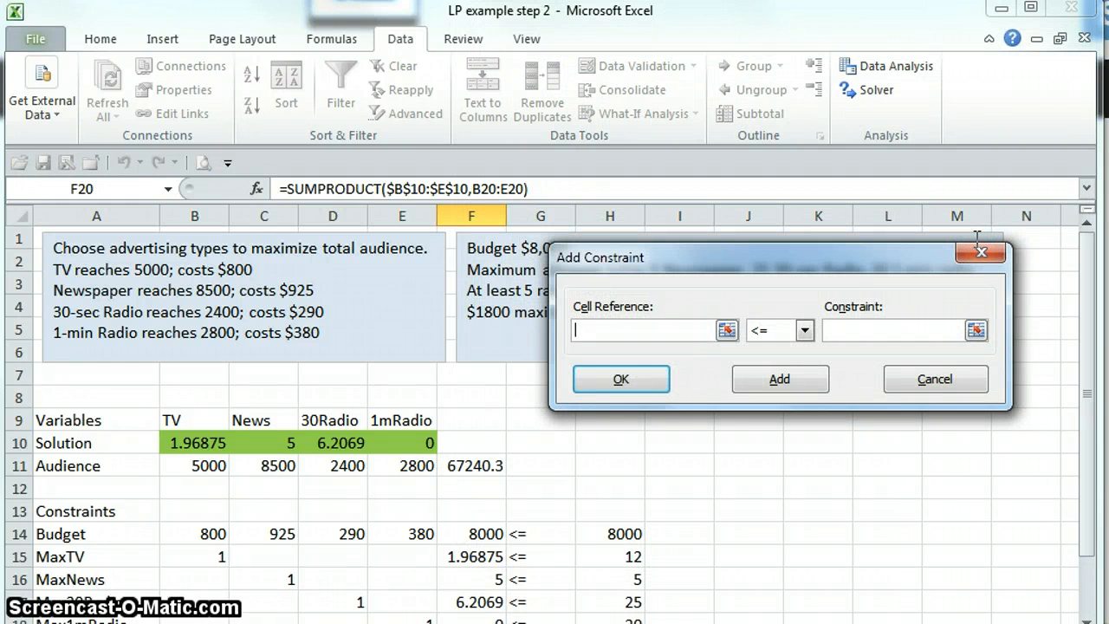
mouse_move(908, 286)
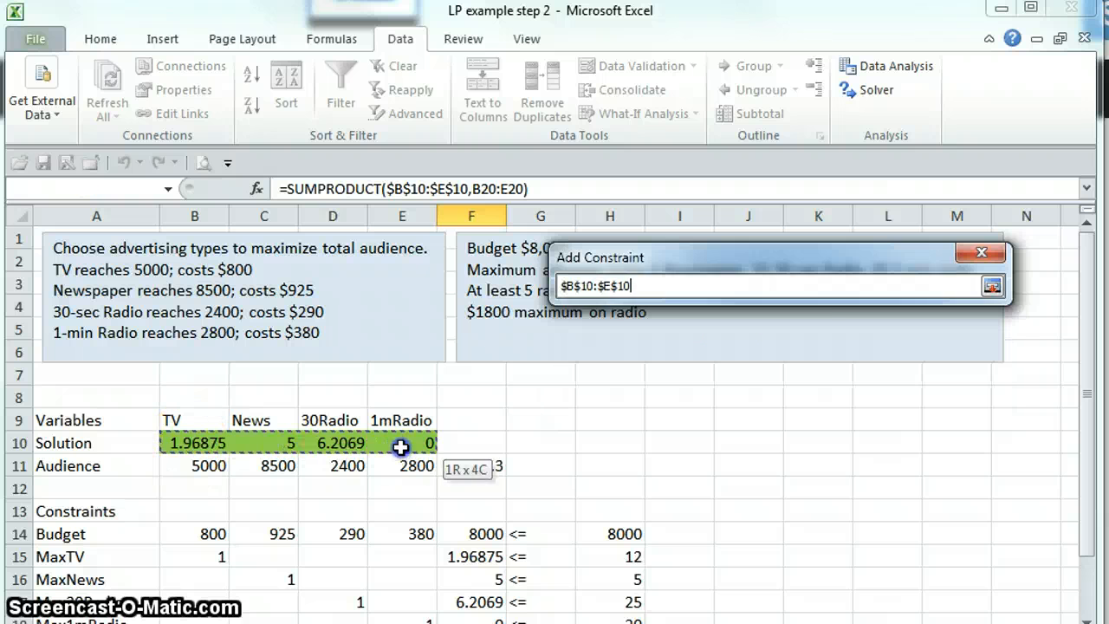
left_click(802, 329)
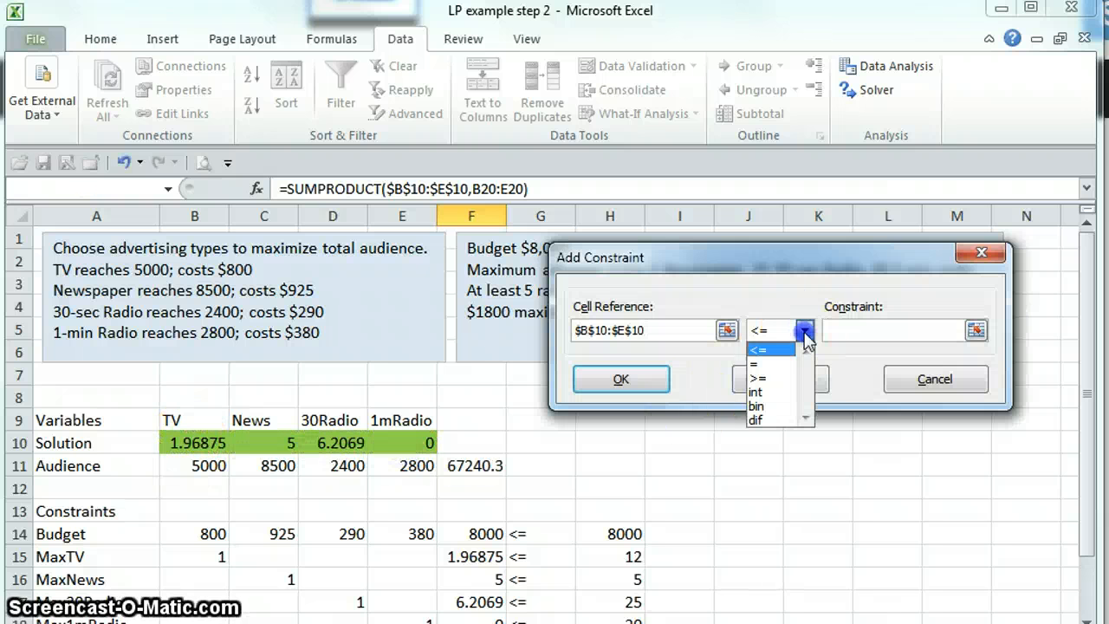
left_click(756, 392)
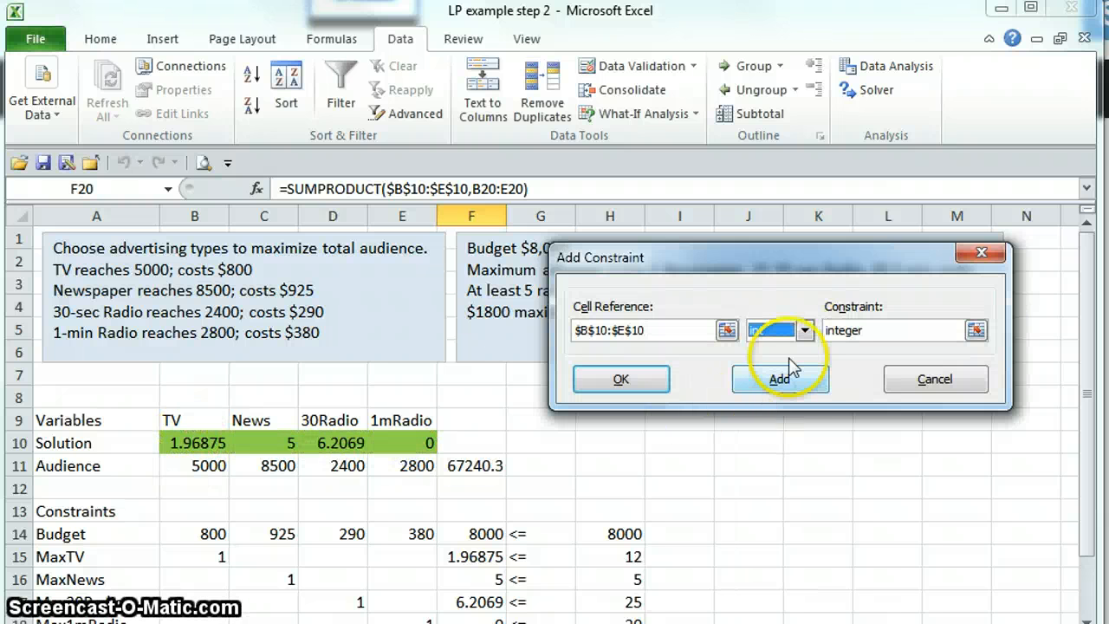
left_click(804, 329)
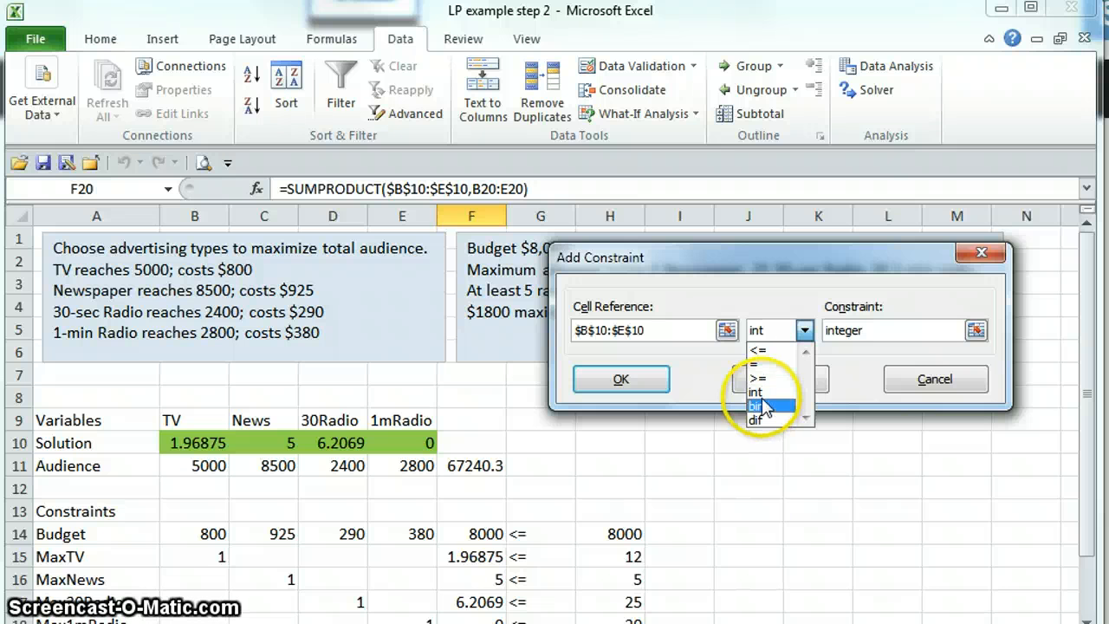
left_click(756, 392)
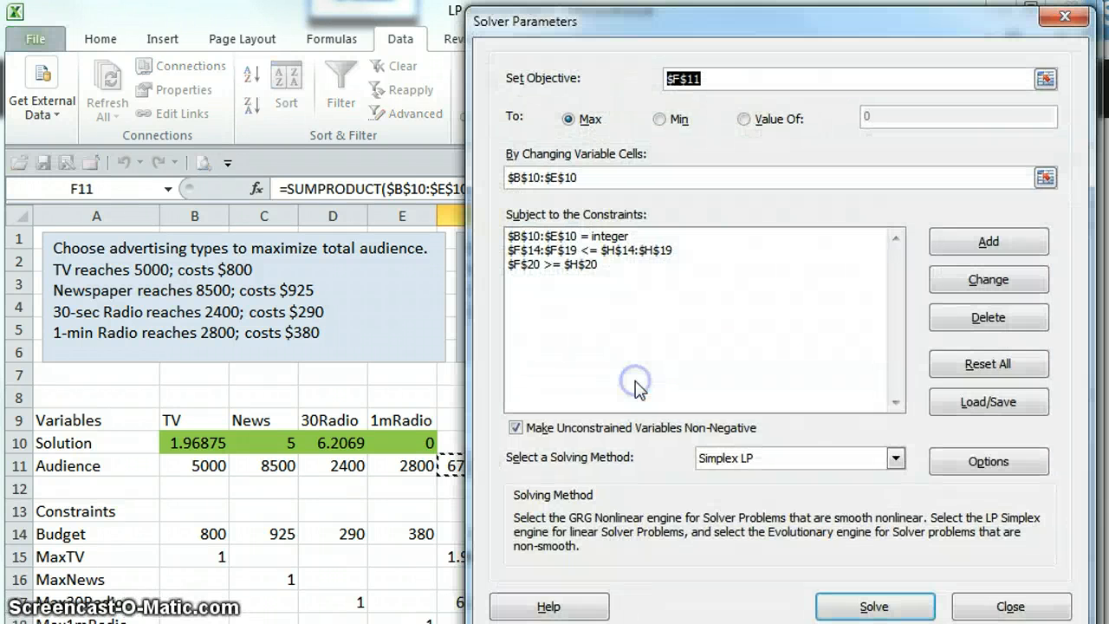
mouse_move(568, 246)
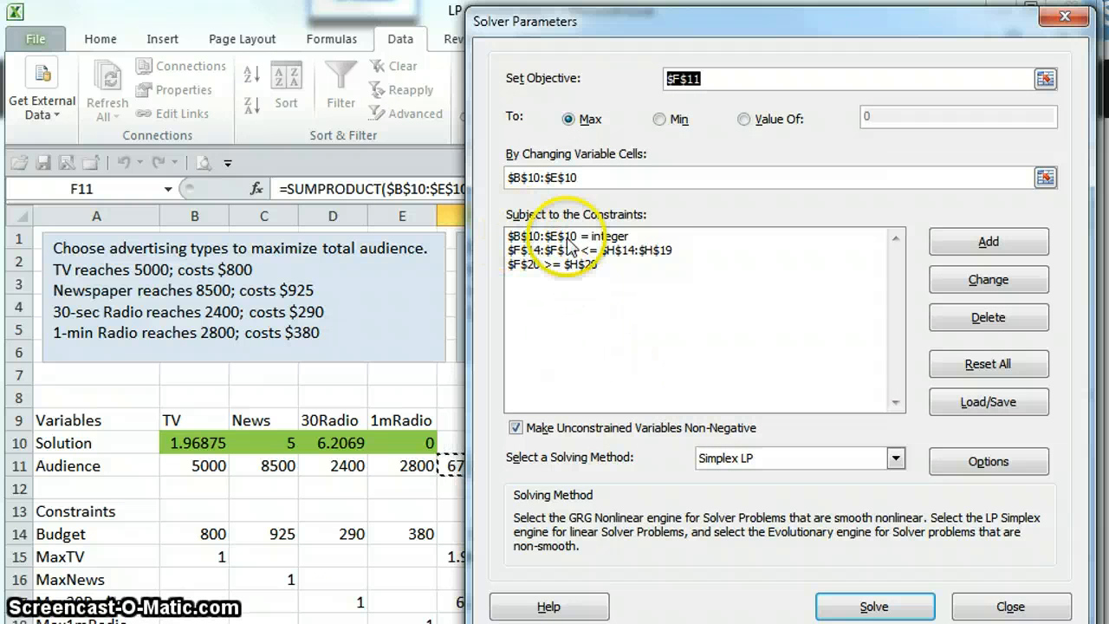
mouse_move(710, 268)
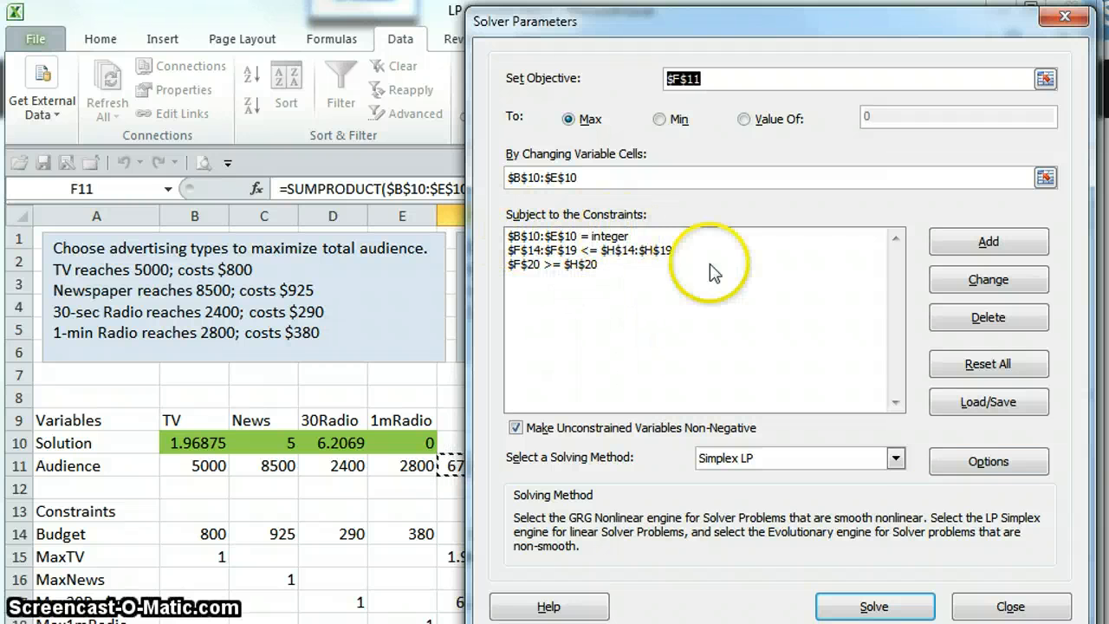
Run Solve so the integer model returns 2, 5, 6, 0 with audience 66900.
left_click(873, 607)
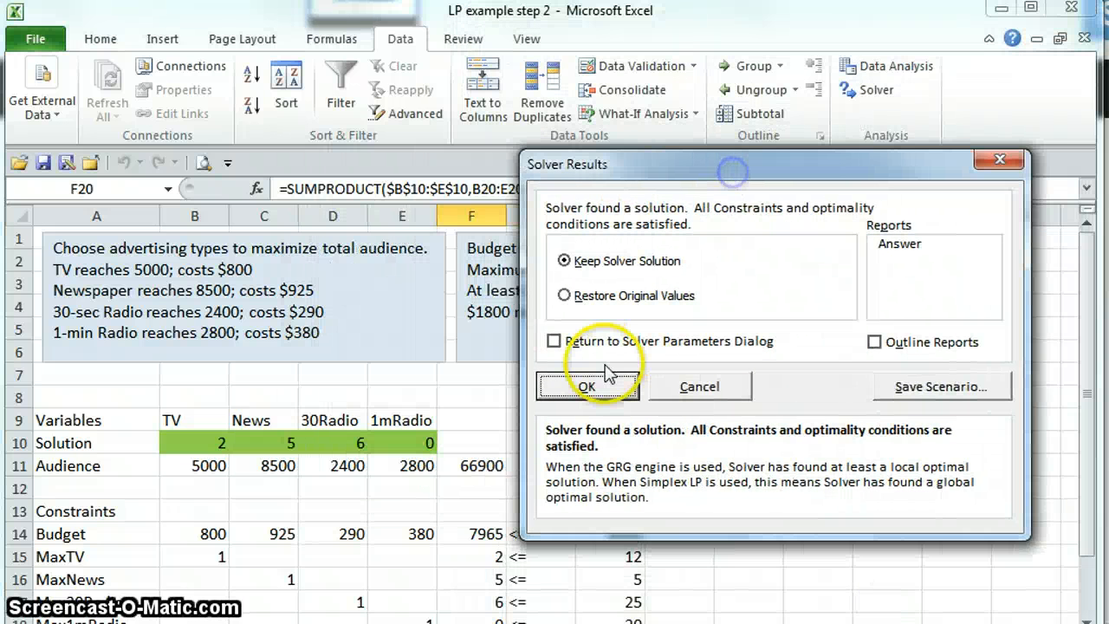
Accept Keep Solver Solution so the sheet retains 2, 5, 6, 0 and 66900.
left_click(586, 386)
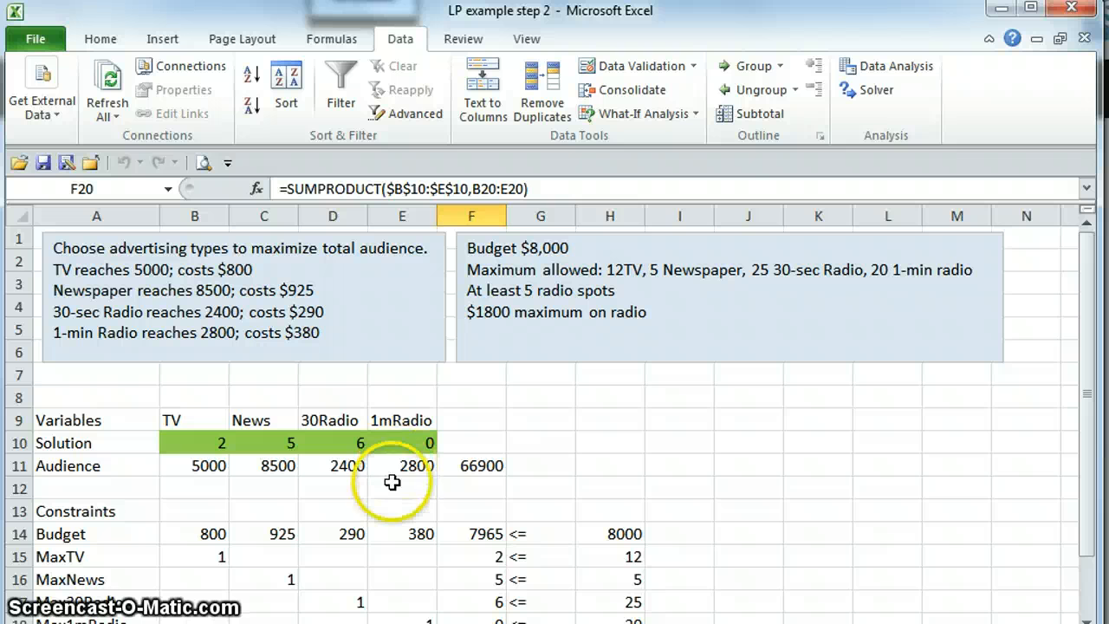
mouse_move(388, 486)
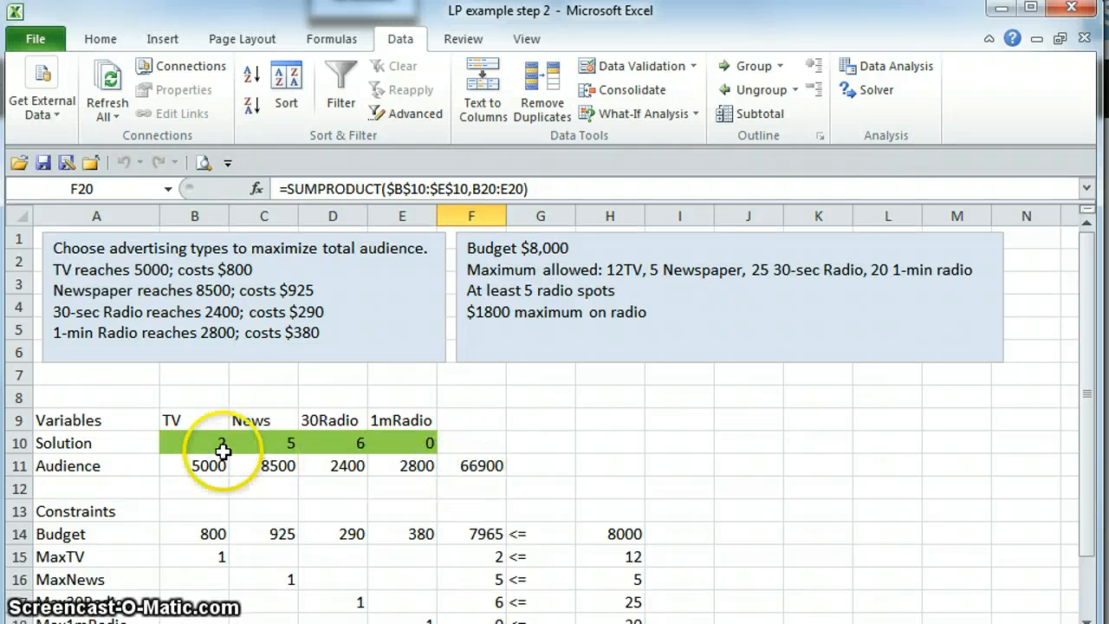
mouse_move(527, 468)
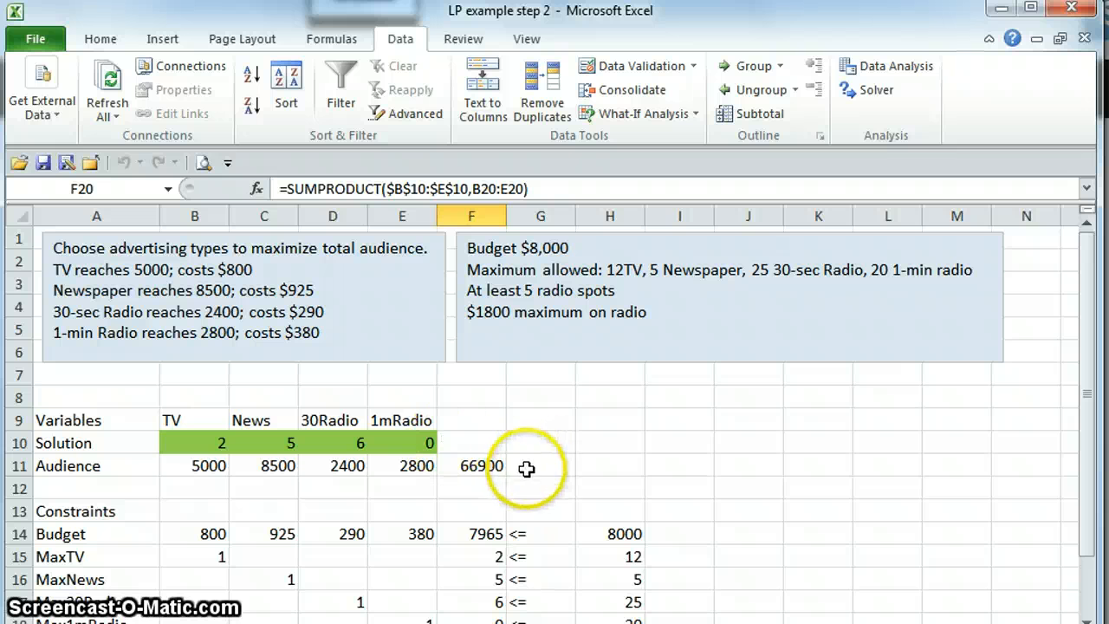
left_click(471, 464)
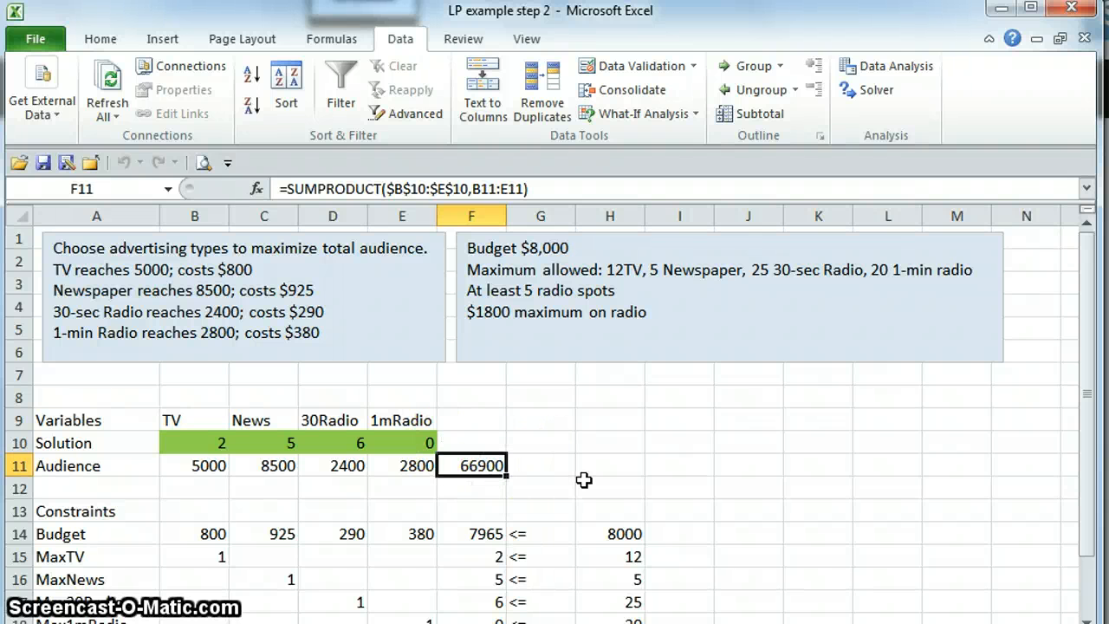
mouse_move(1088, 416)
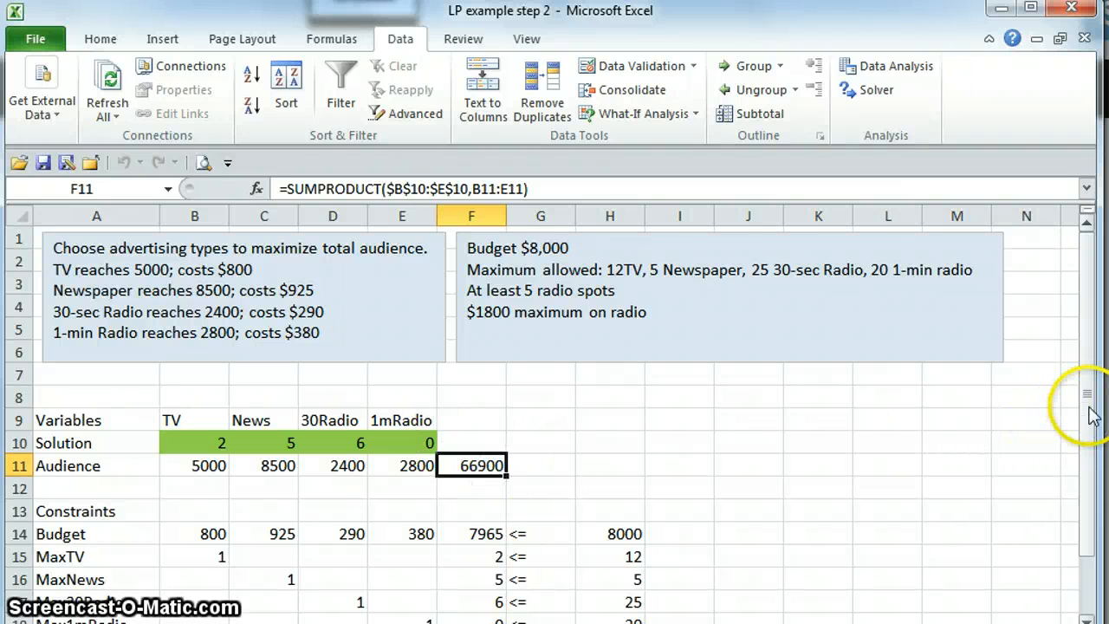
scroll("down", 3)
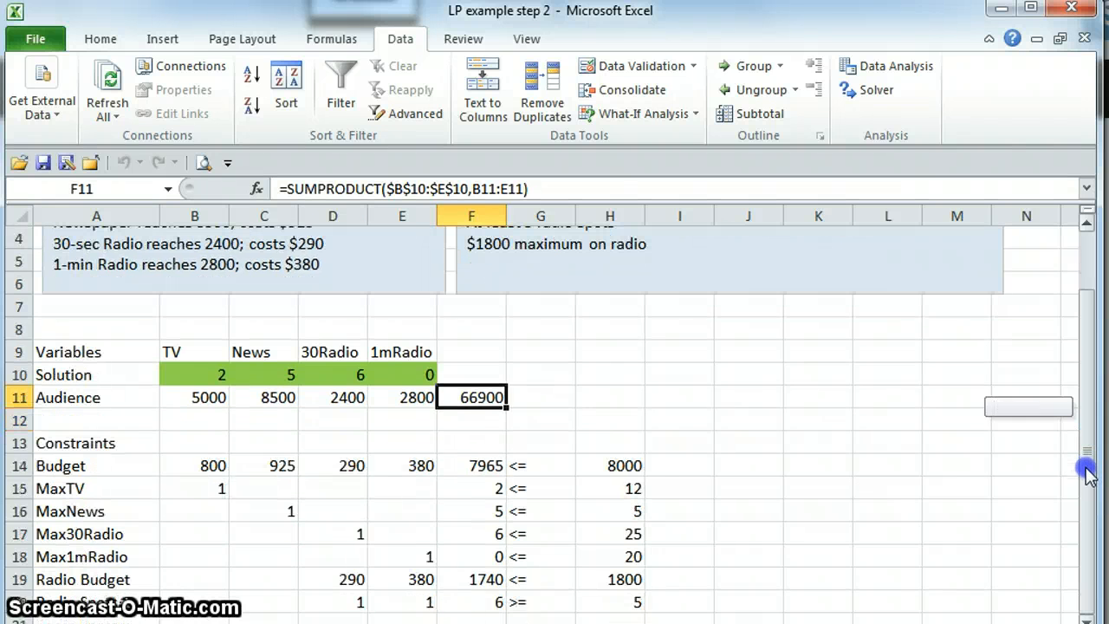
mouse_move(544, 607)
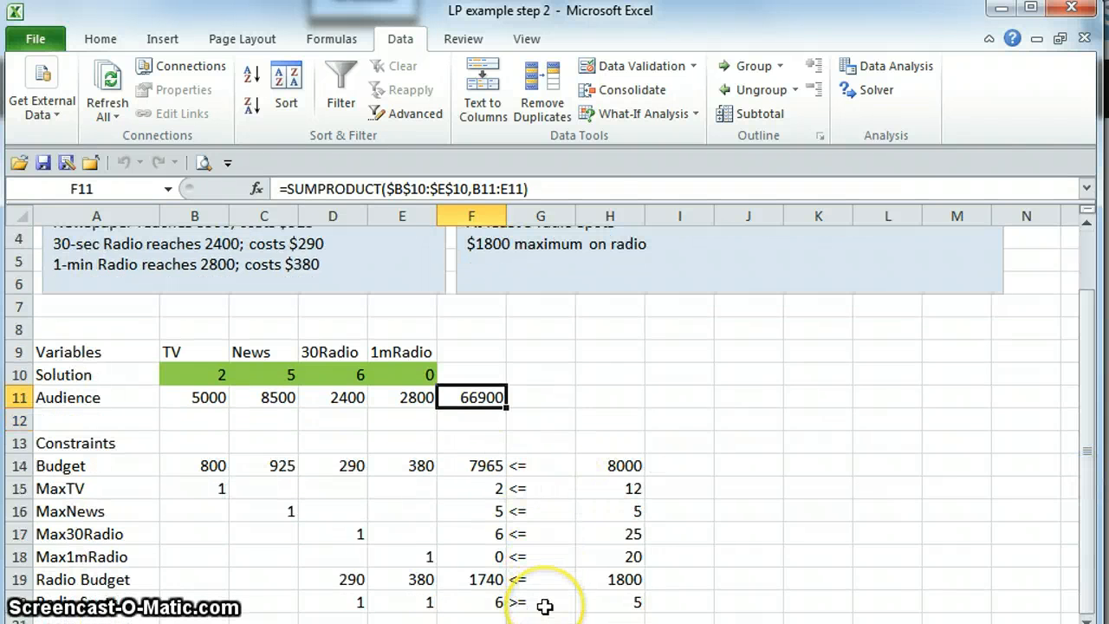